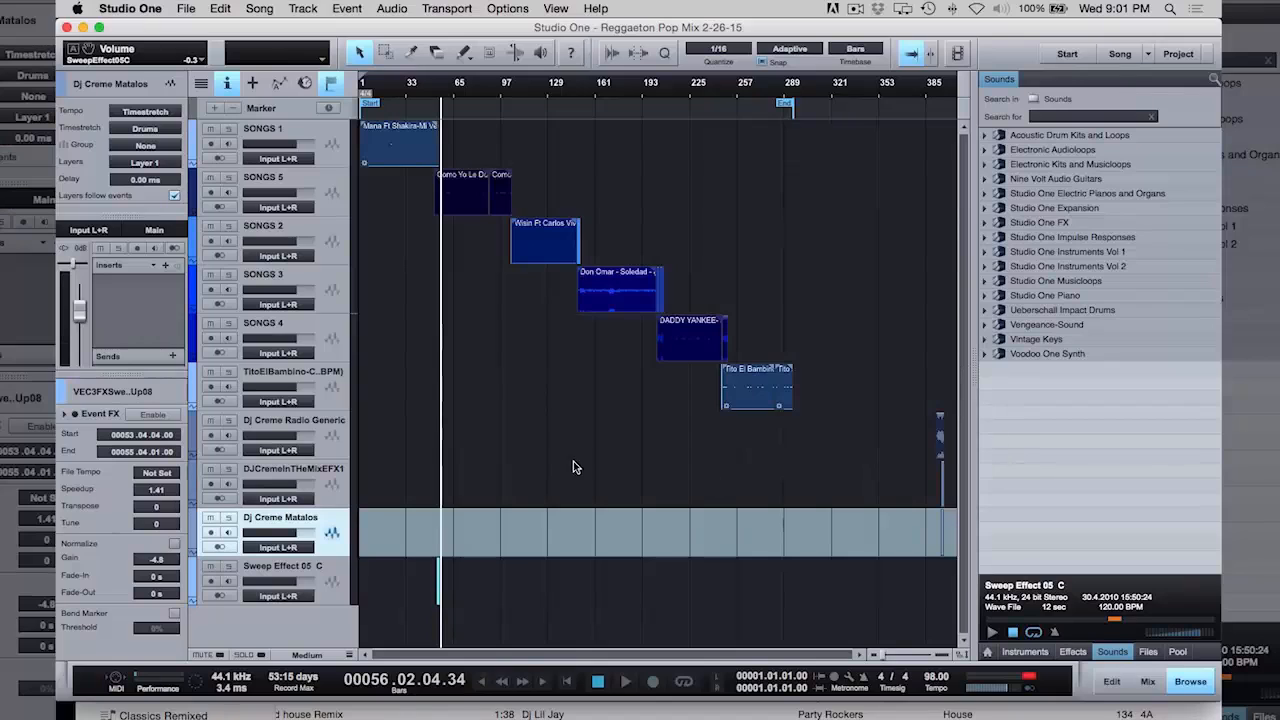
# Slice the Wisin and Carlos Vives intro around bar 104 into short stutter pieces before the full song
pyautogui.click(590, 96)
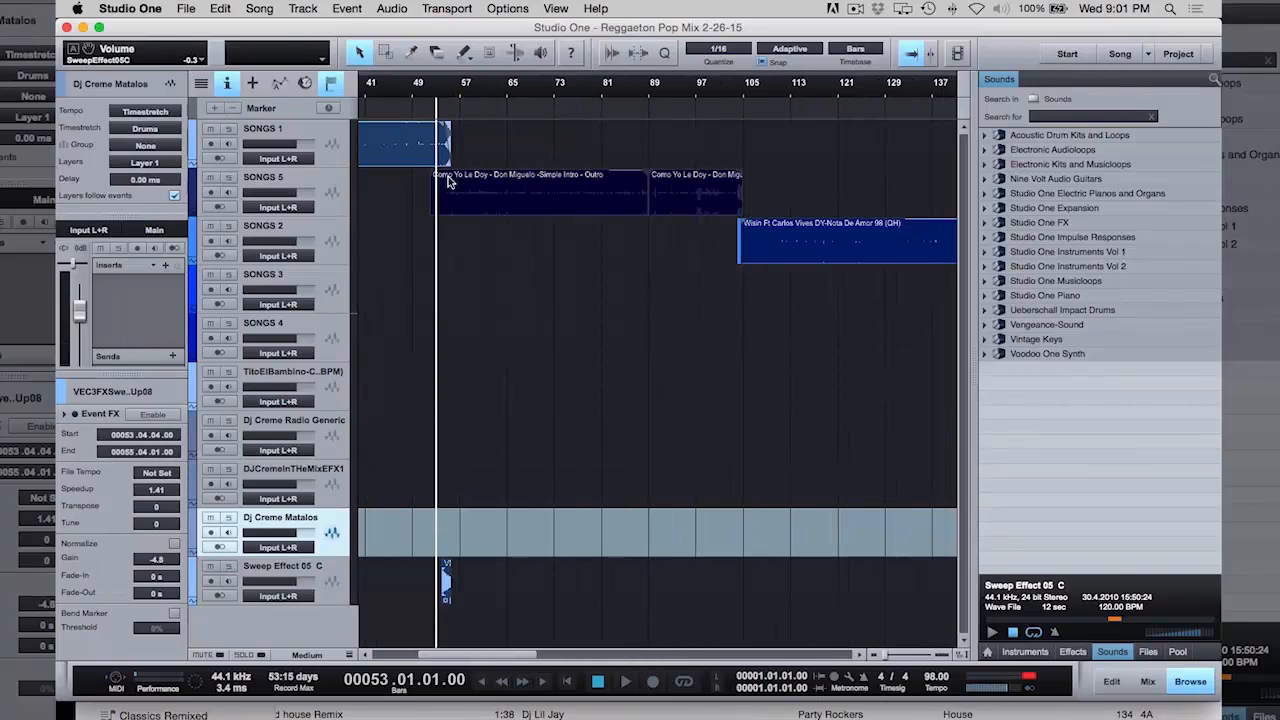
pyautogui.click(722, 96)
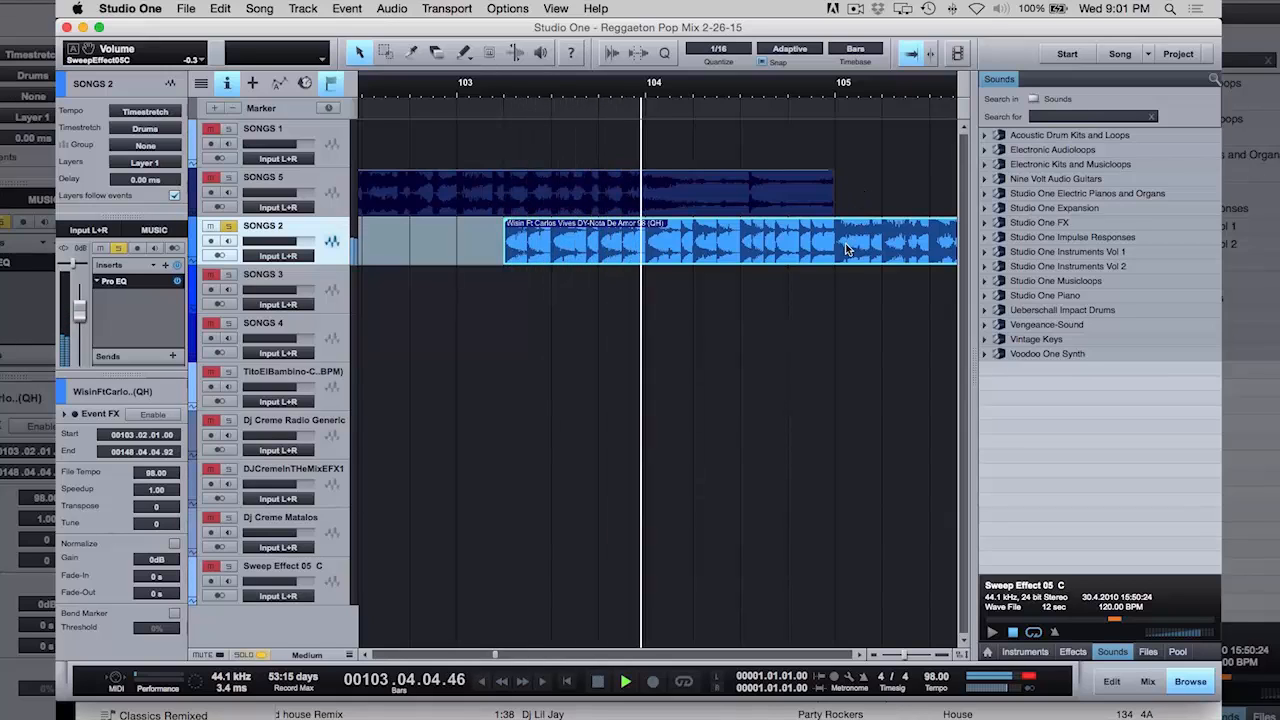
pyautogui.click(626, 680)
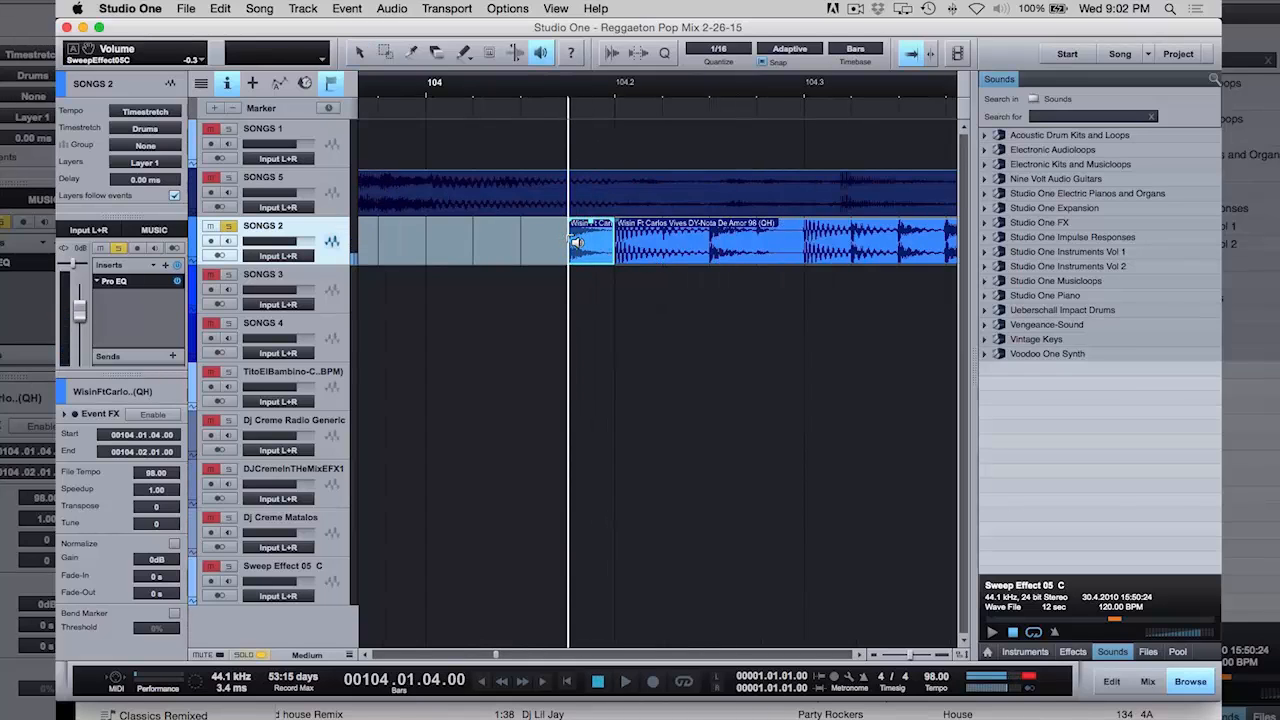
pyautogui.click(358, 52)
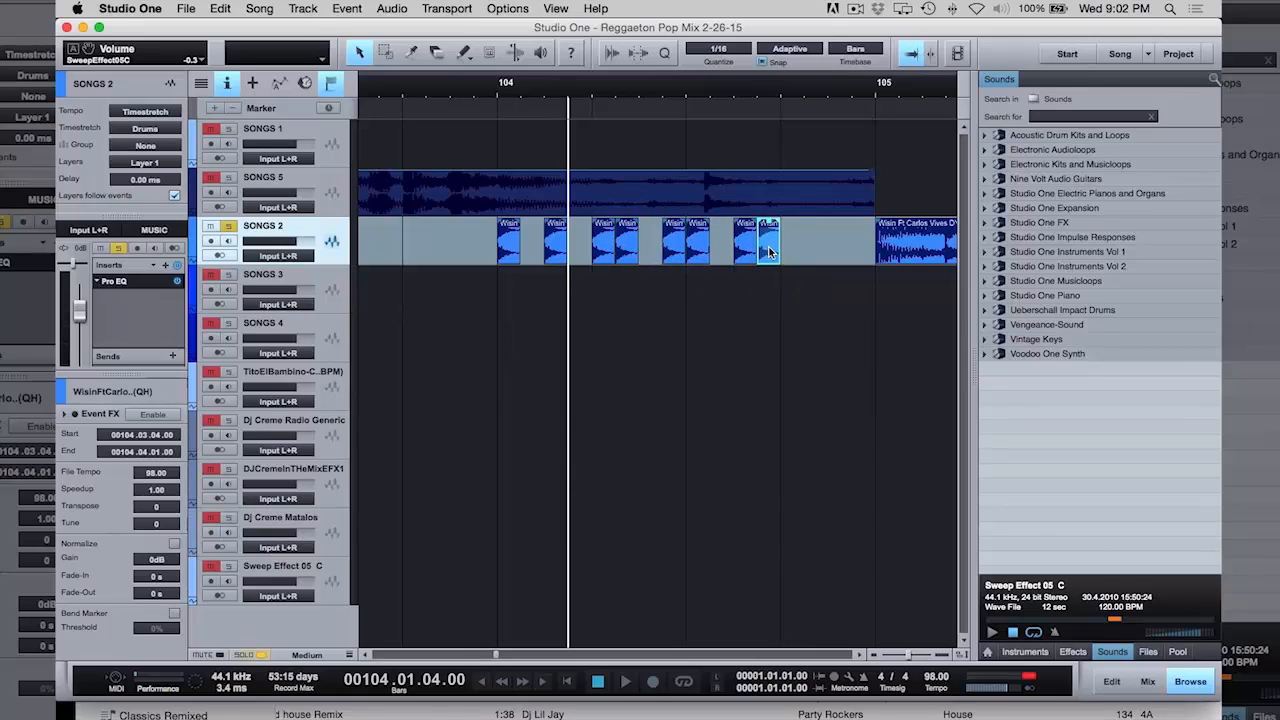
pyautogui.click(816, 240)
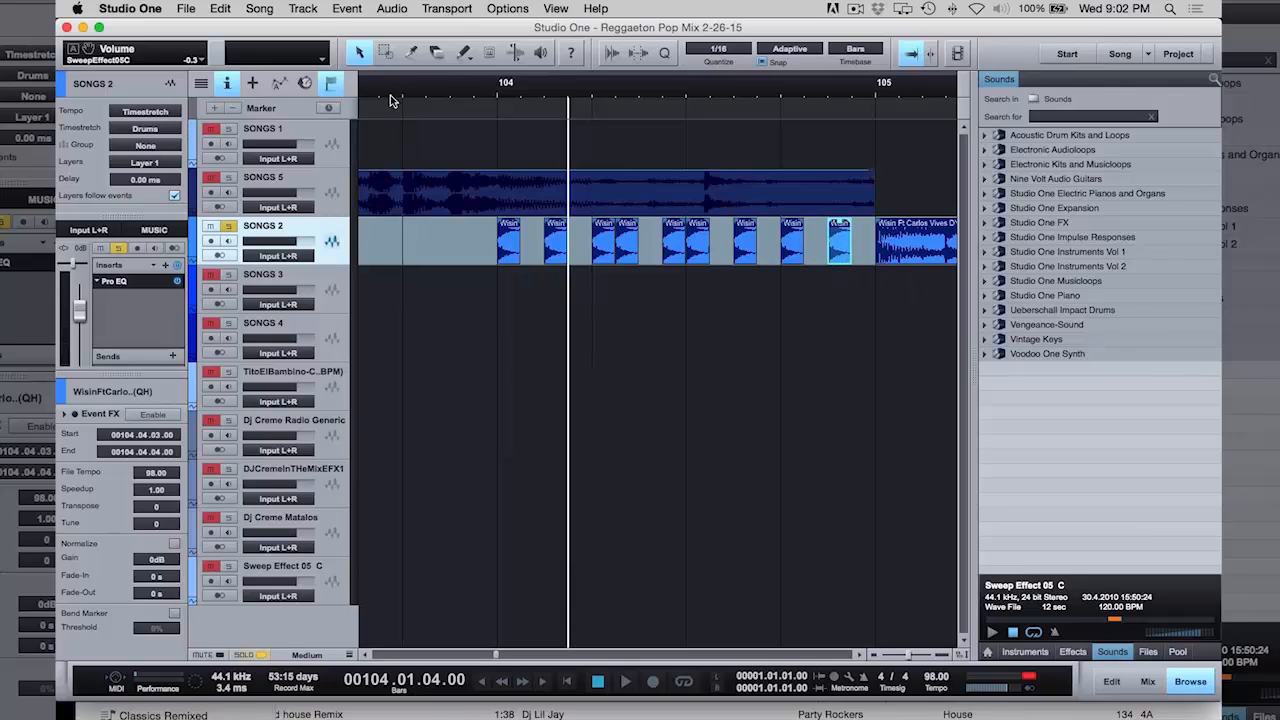
pyautogui.click(624, 680)
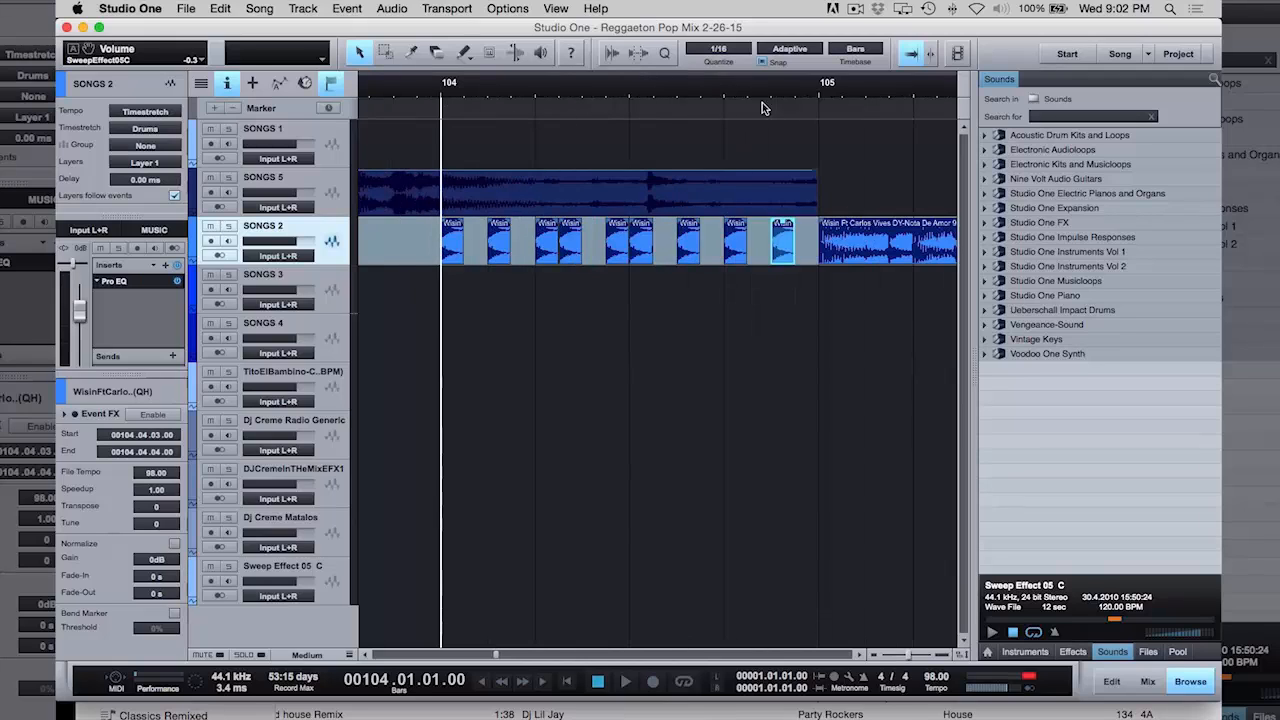
pyautogui.moveTo(536, 302)
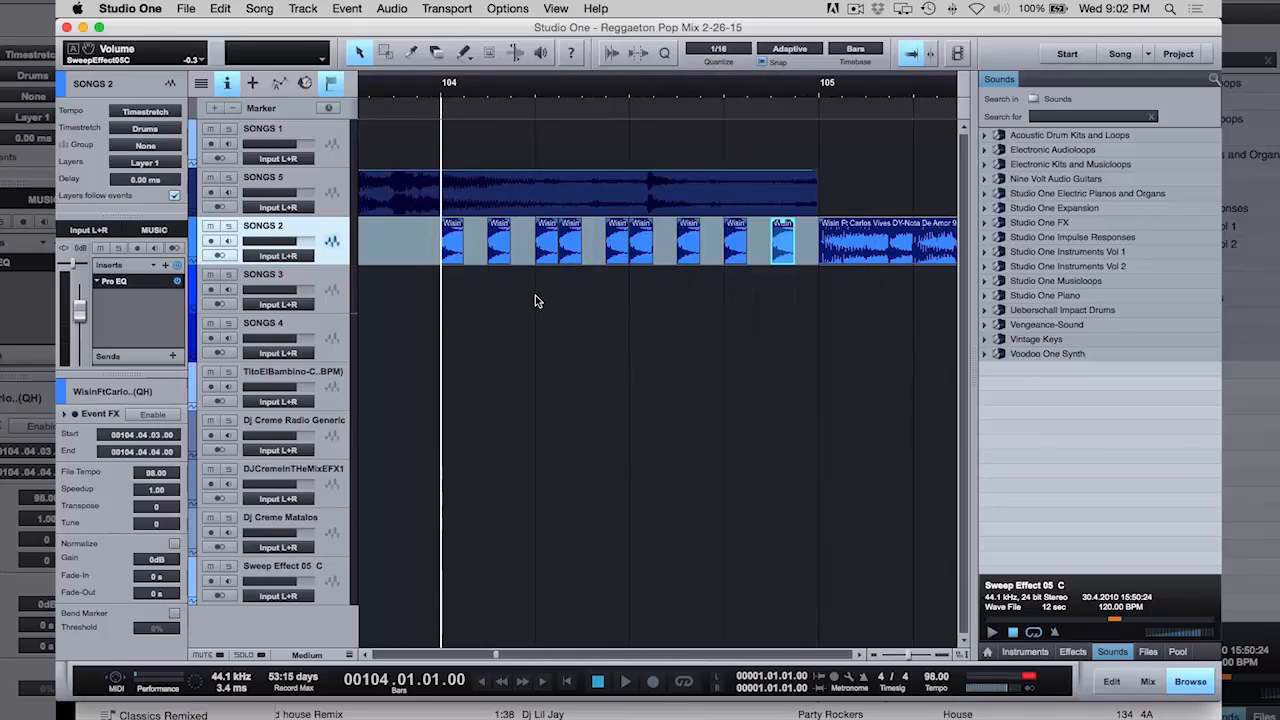
pyautogui.moveTo(560, 320)
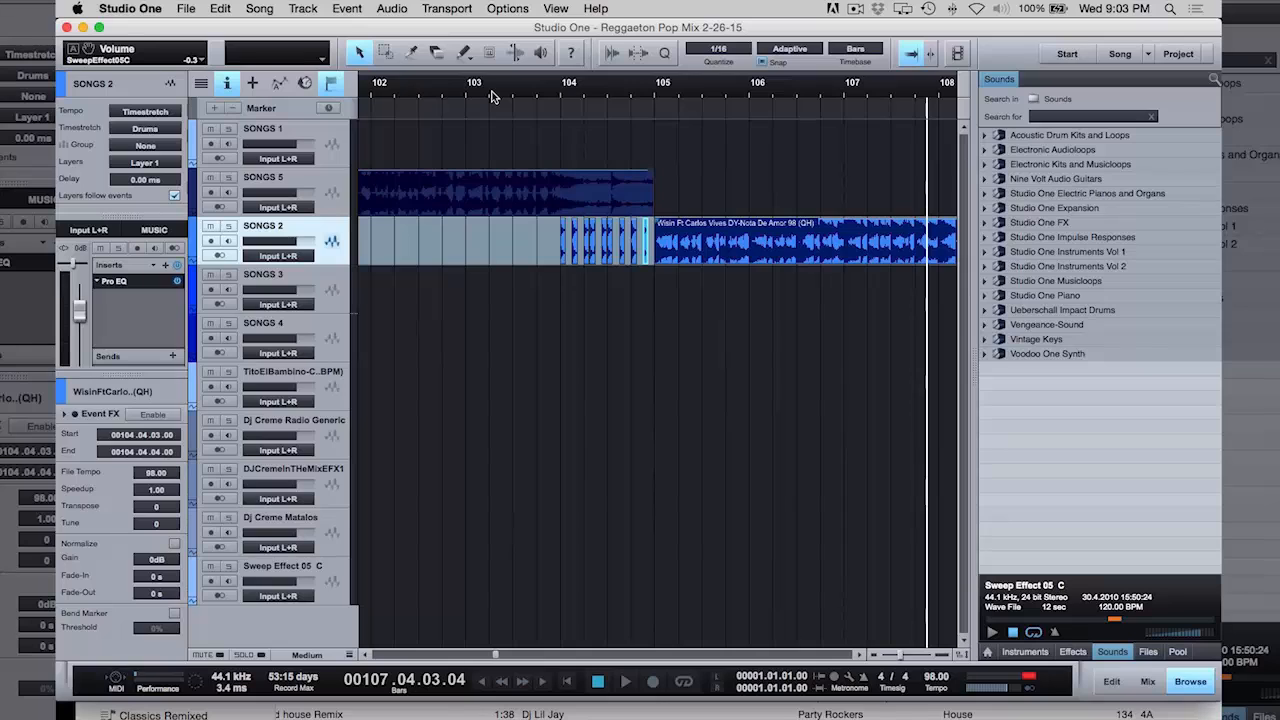
pyautogui.moveTo(524, 104)
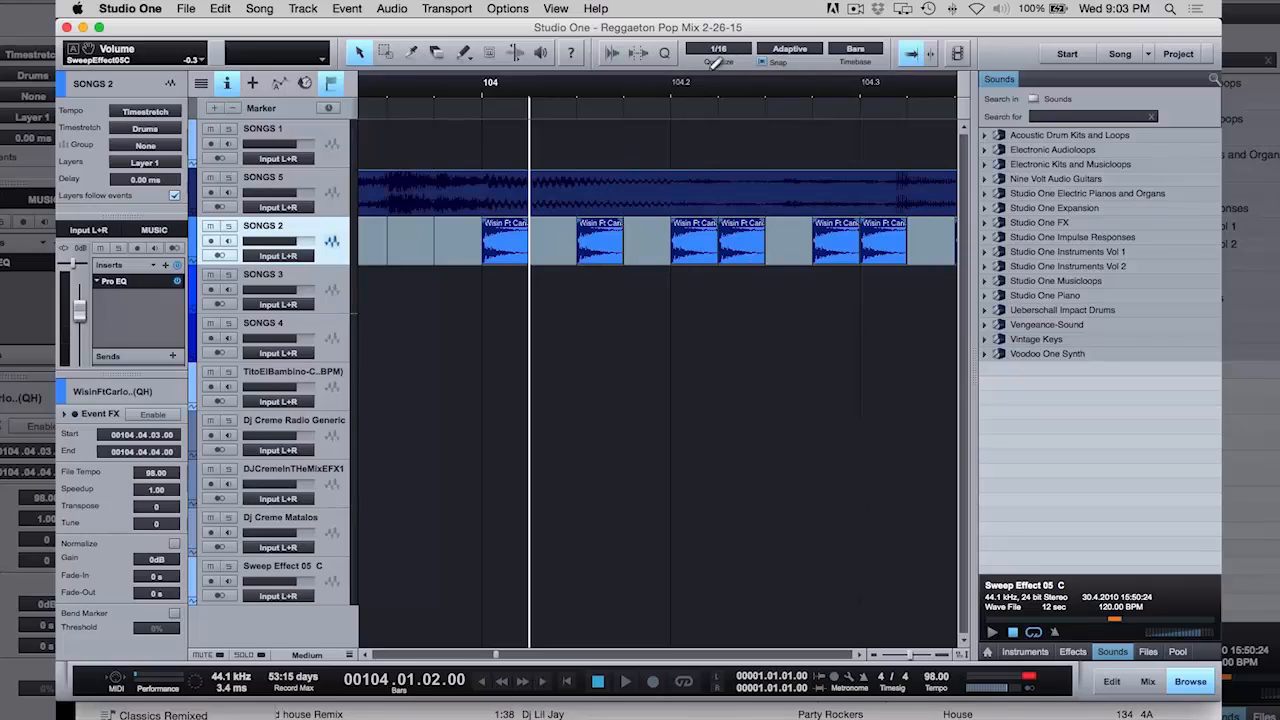
pyautogui.moveTo(718, 52)
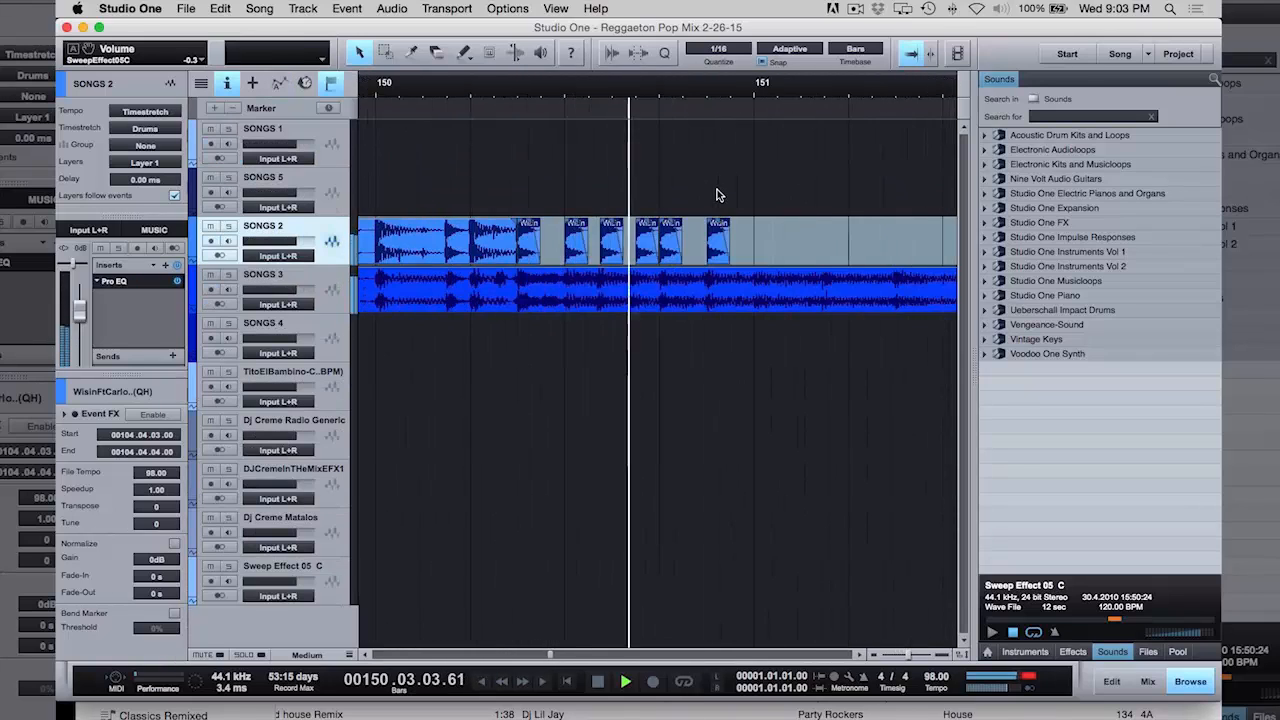
# Split the SONGS 2 tail near bar 151 into stutter slices leading into Don Omar
pyautogui.click(626, 680)
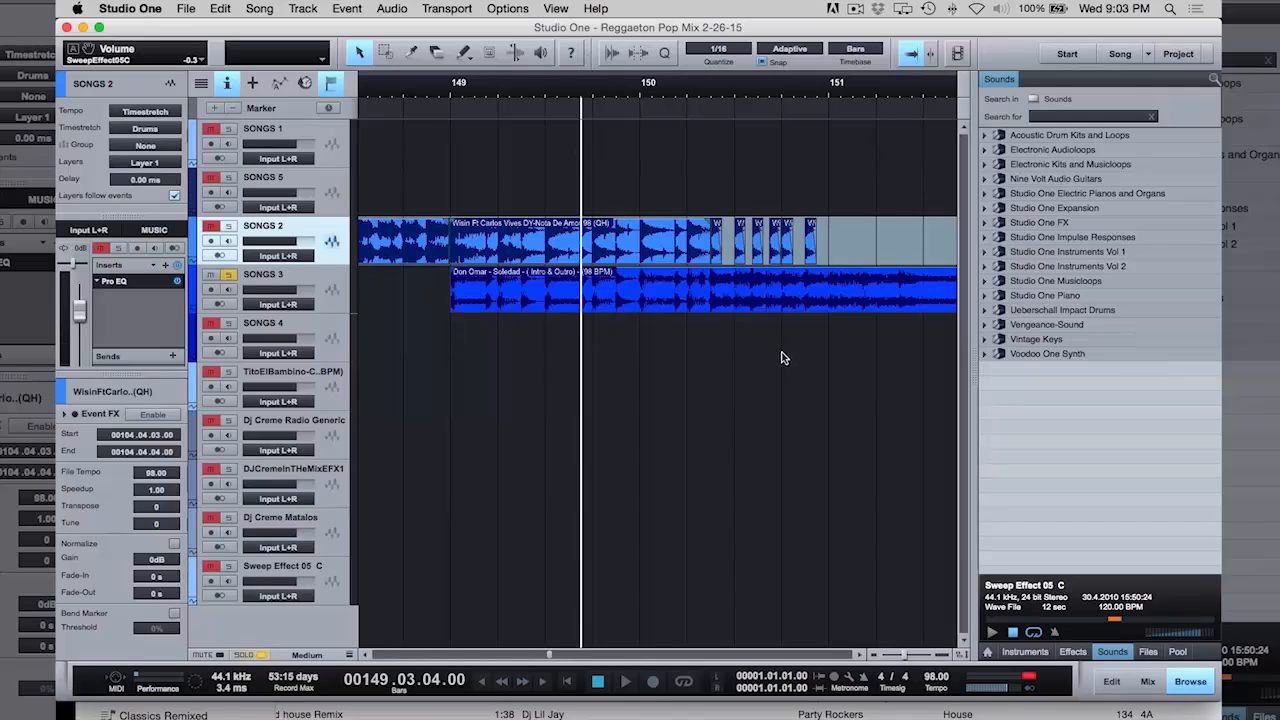
pyautogui.click(624, 680)
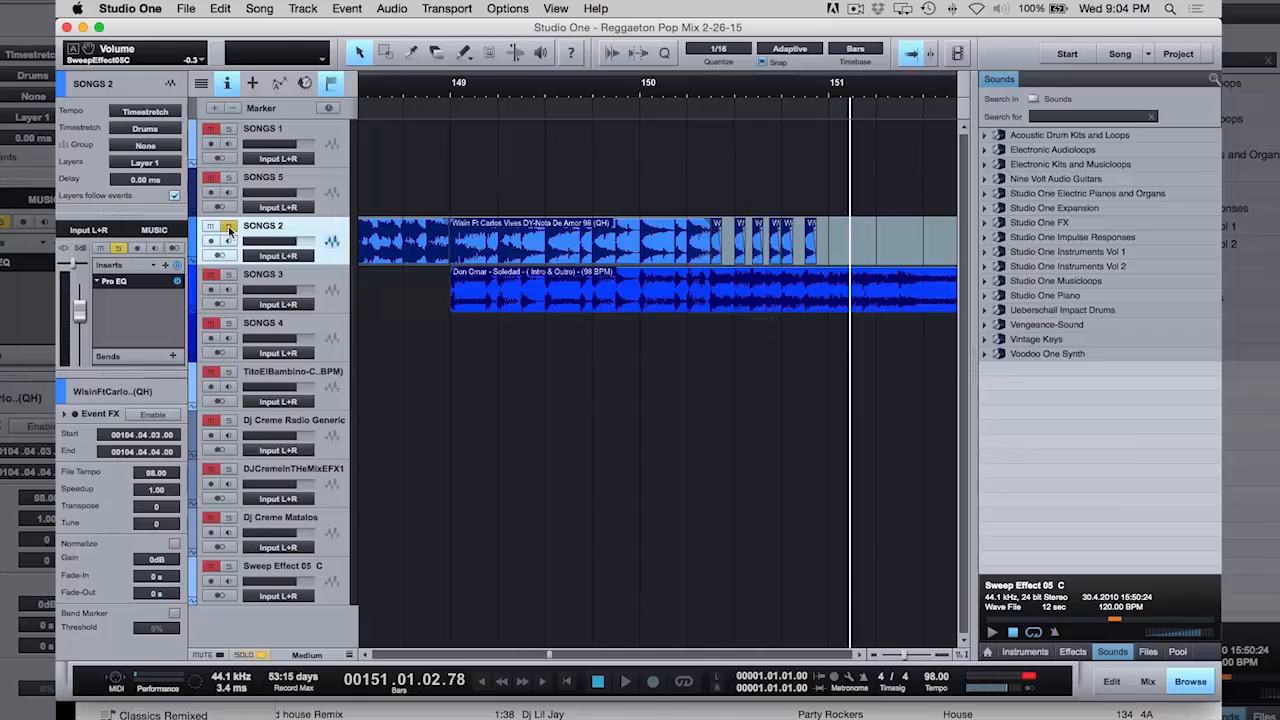
pyautogui.click(624, 680)
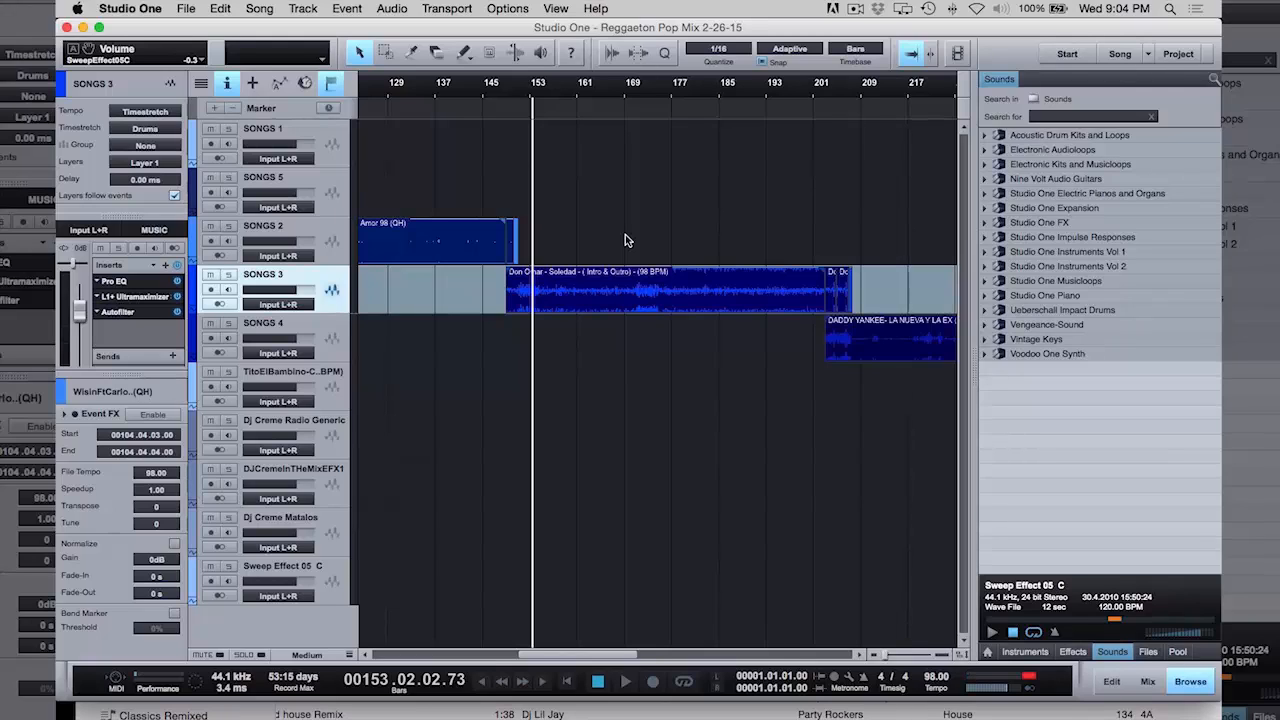
pyautogui.moveTo(538, 296)
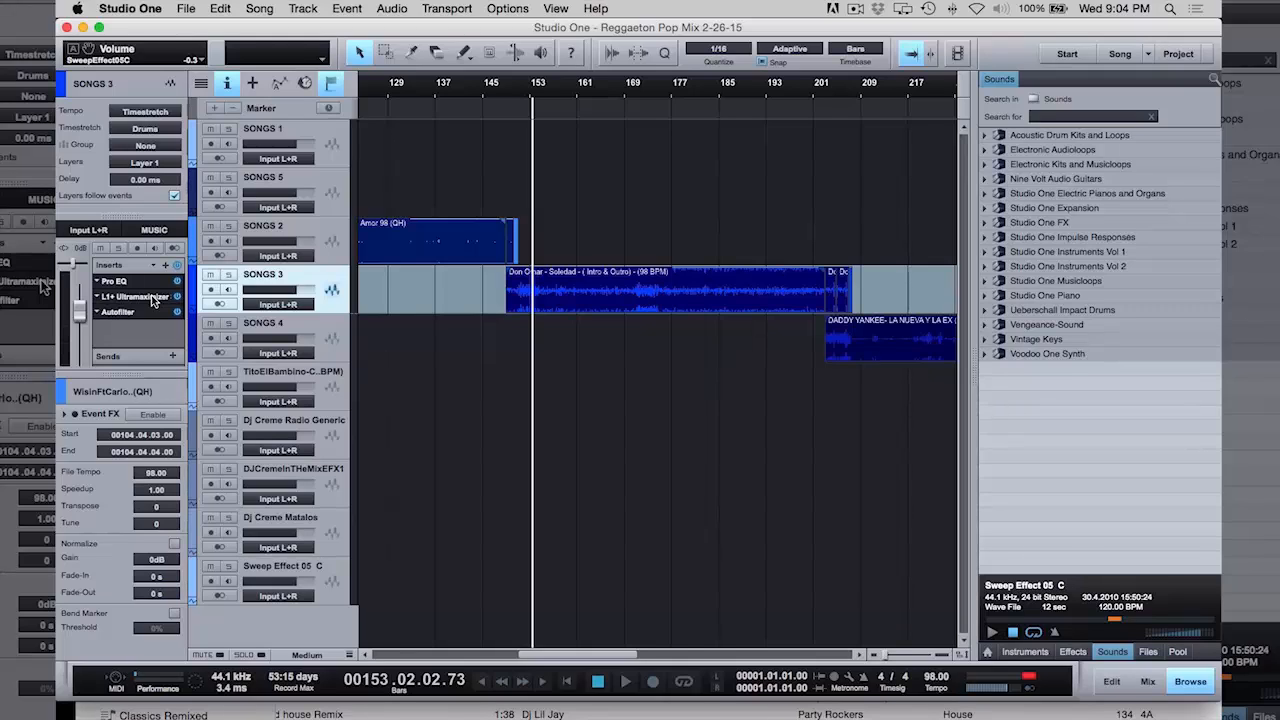
pyautogui.click(136, 296)
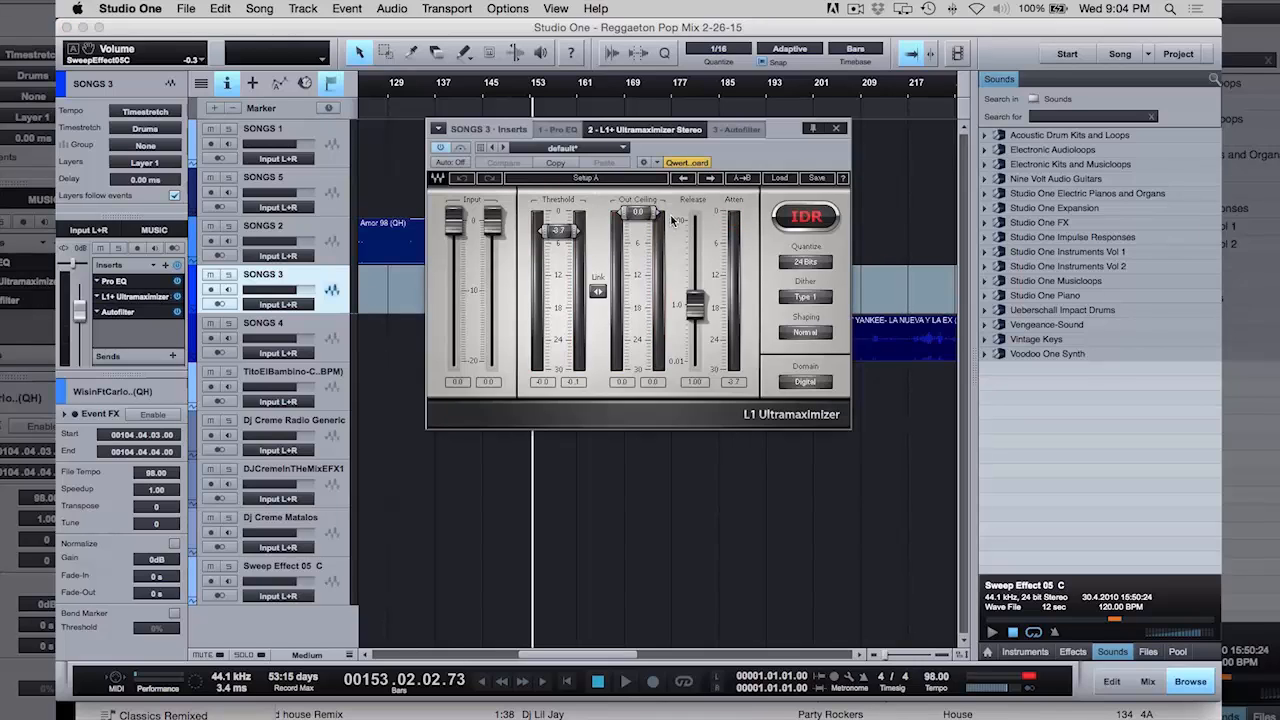
pyautogui.click(838, 128)
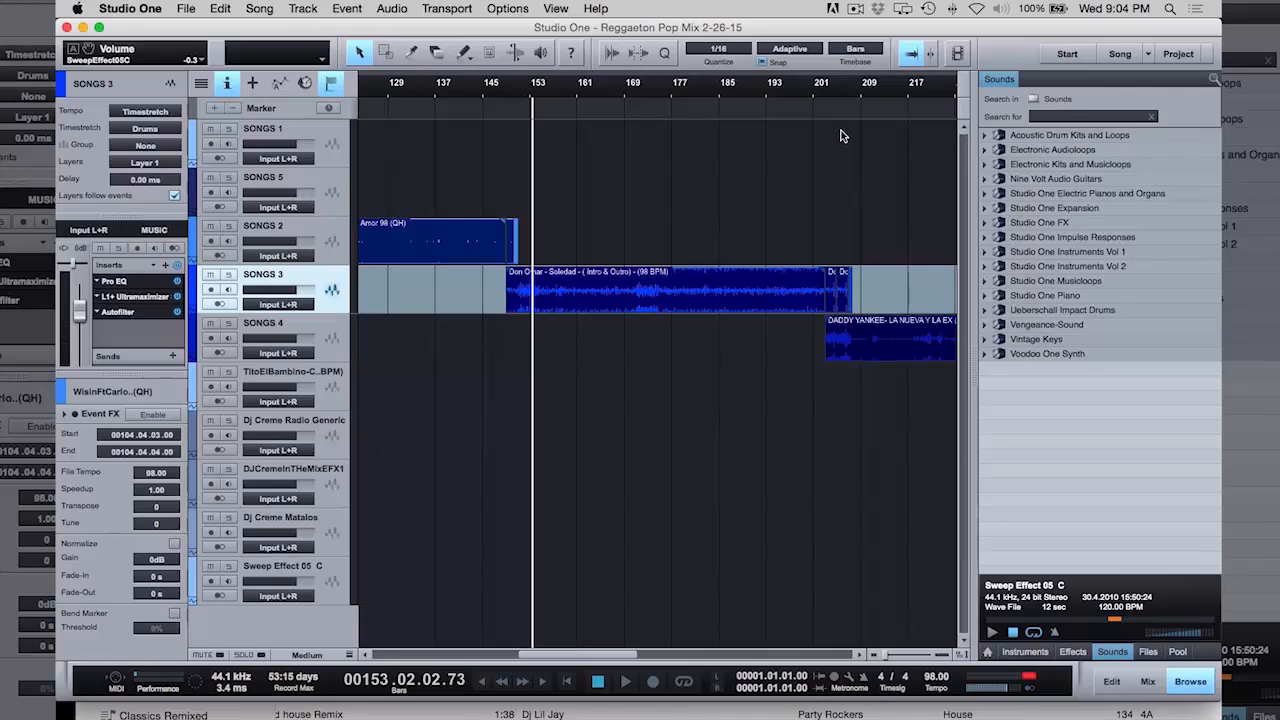
pyautogui.moveTo(596, 174)
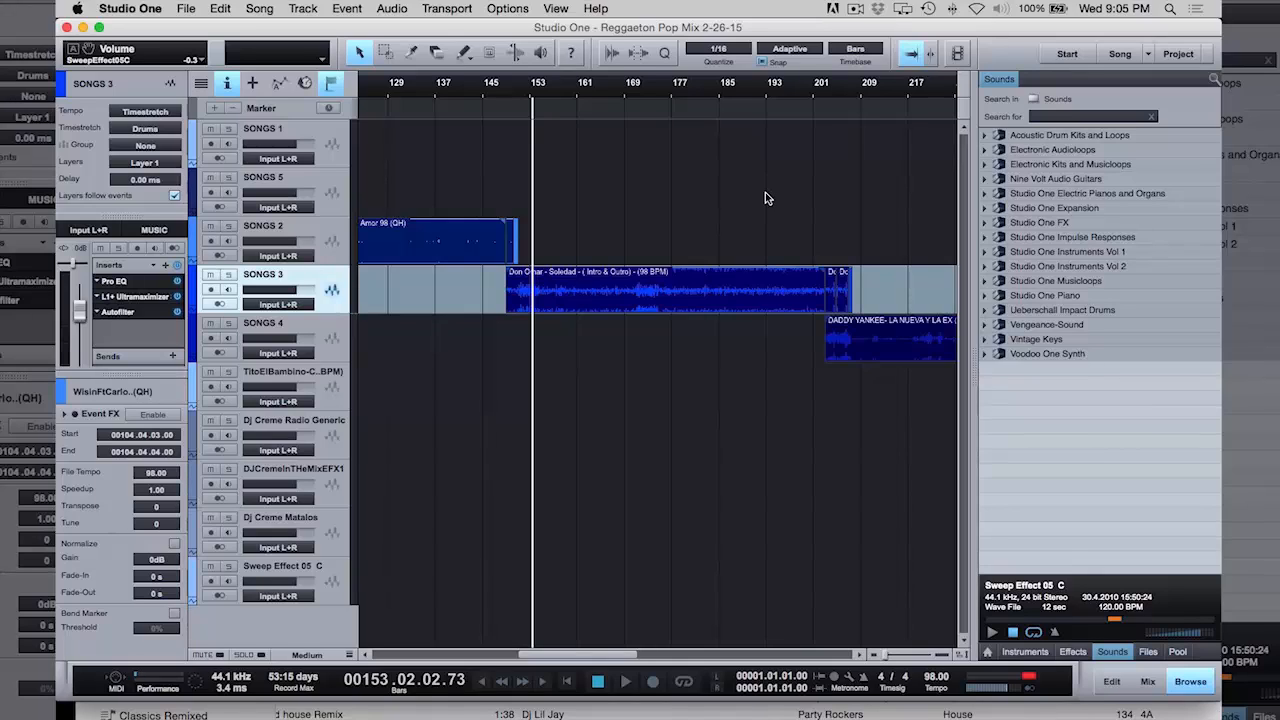
pyautogui.moveTo(818, 96)
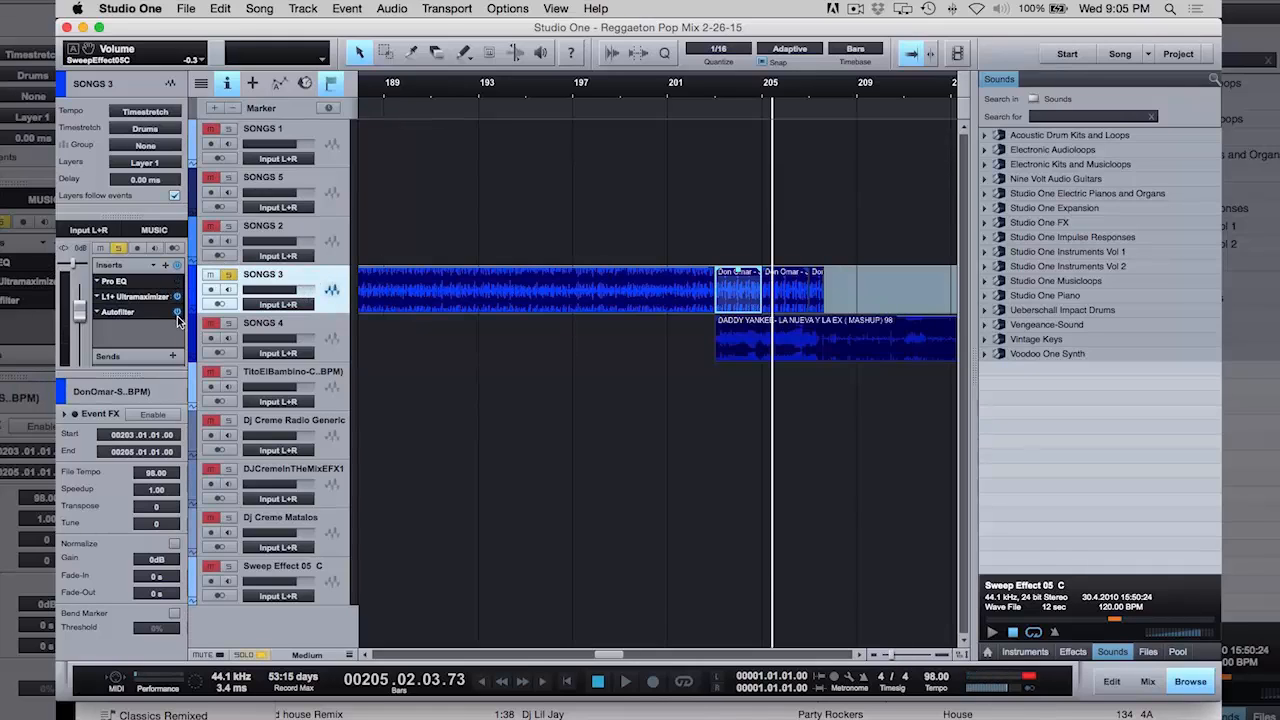
pyautogui.click(698, 90)
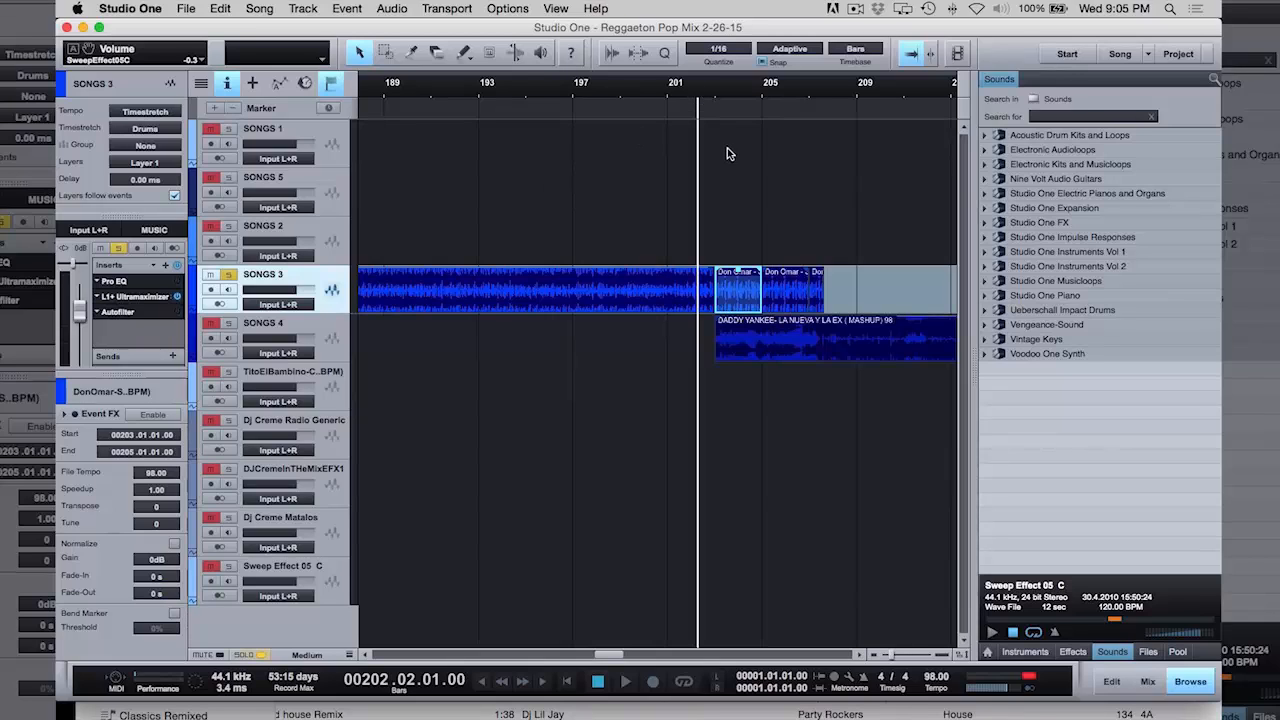
pyautogui.click(624, 680)
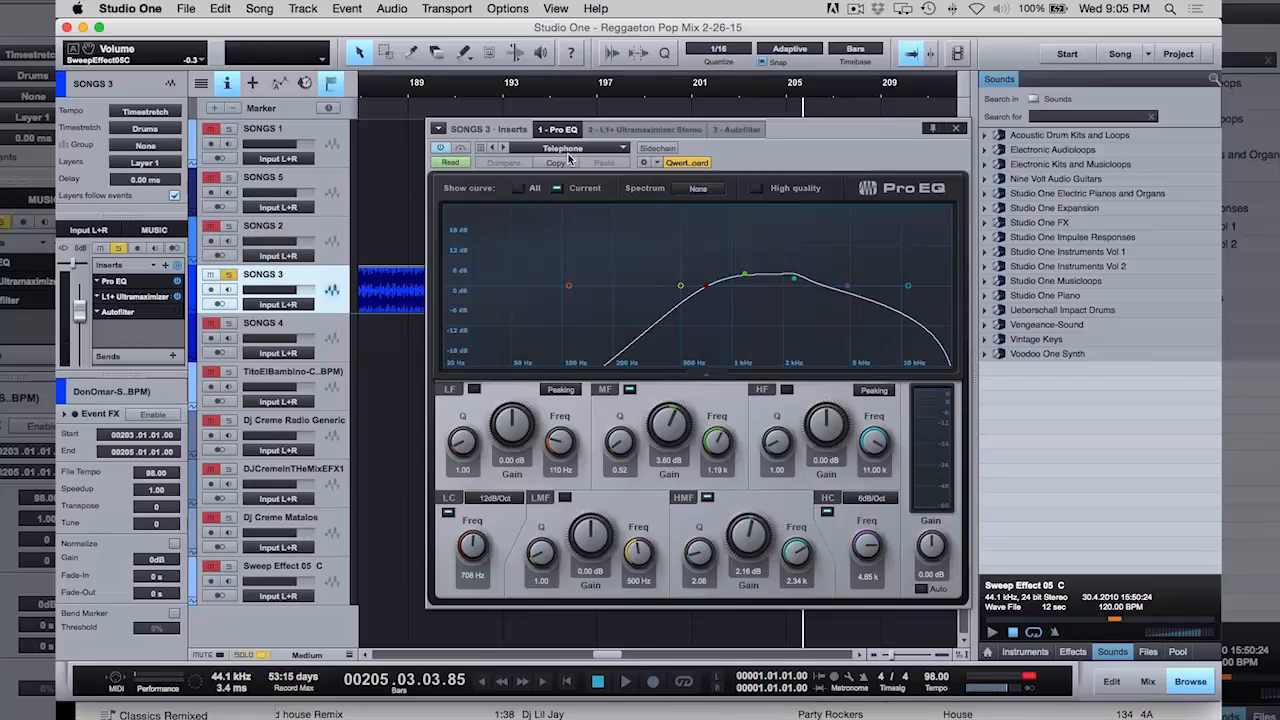
pyautogui.moveTo(570, 160)
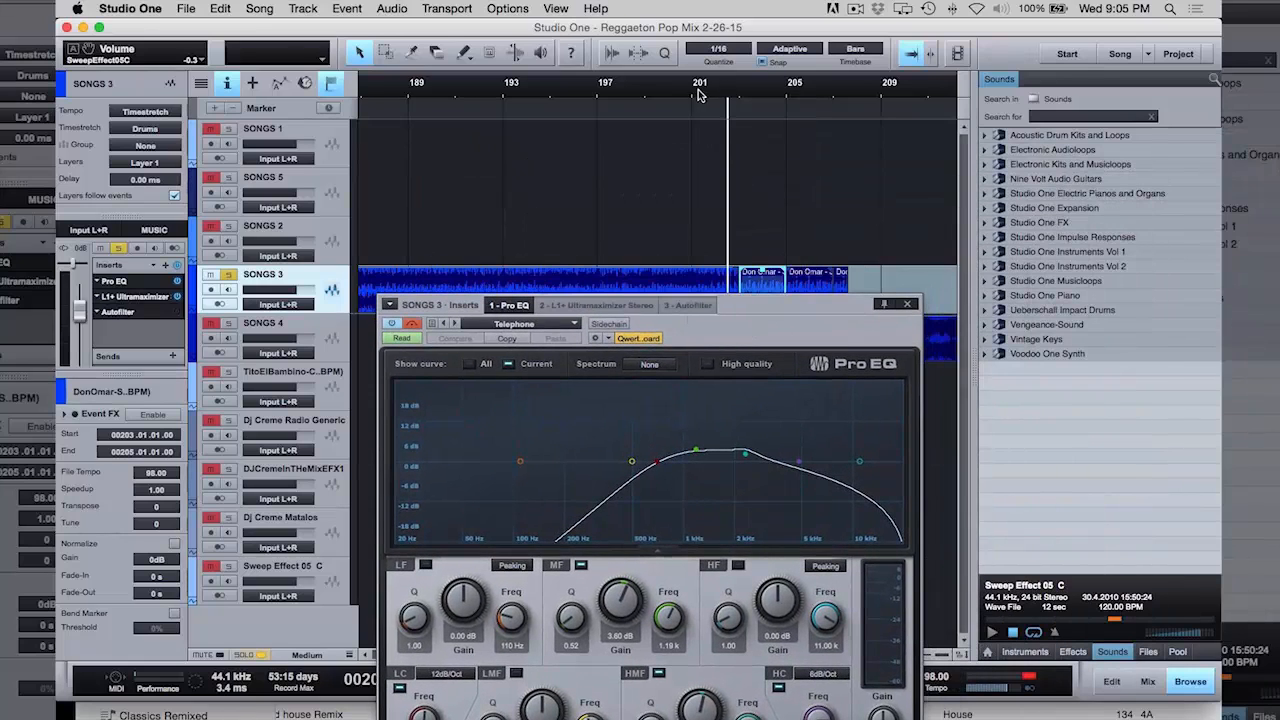
# Show the AutoFilter settings on the Don Omar track beside its Telephone Pro EQ
pyautogui.click(906, 304)
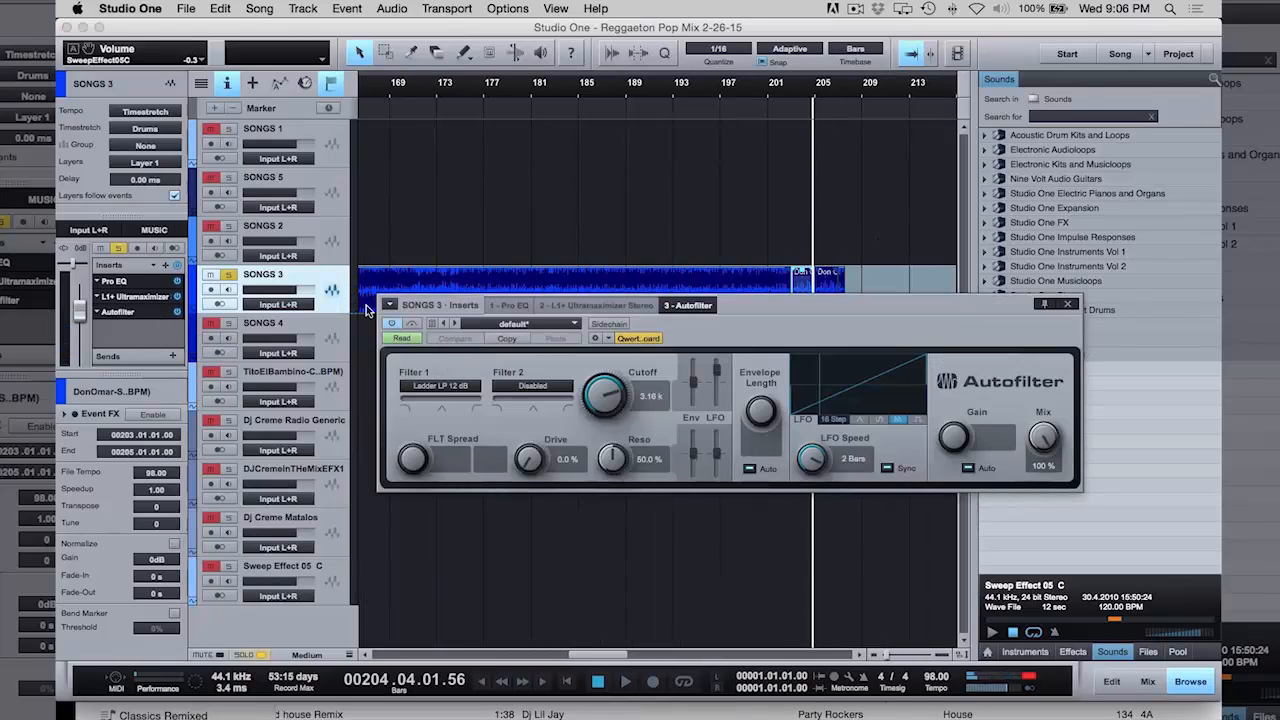
# Dismiss the AutoFilter window, revealing the Don Omar–Daddy Yankee overlap again
pyautogui.click(624, 680)
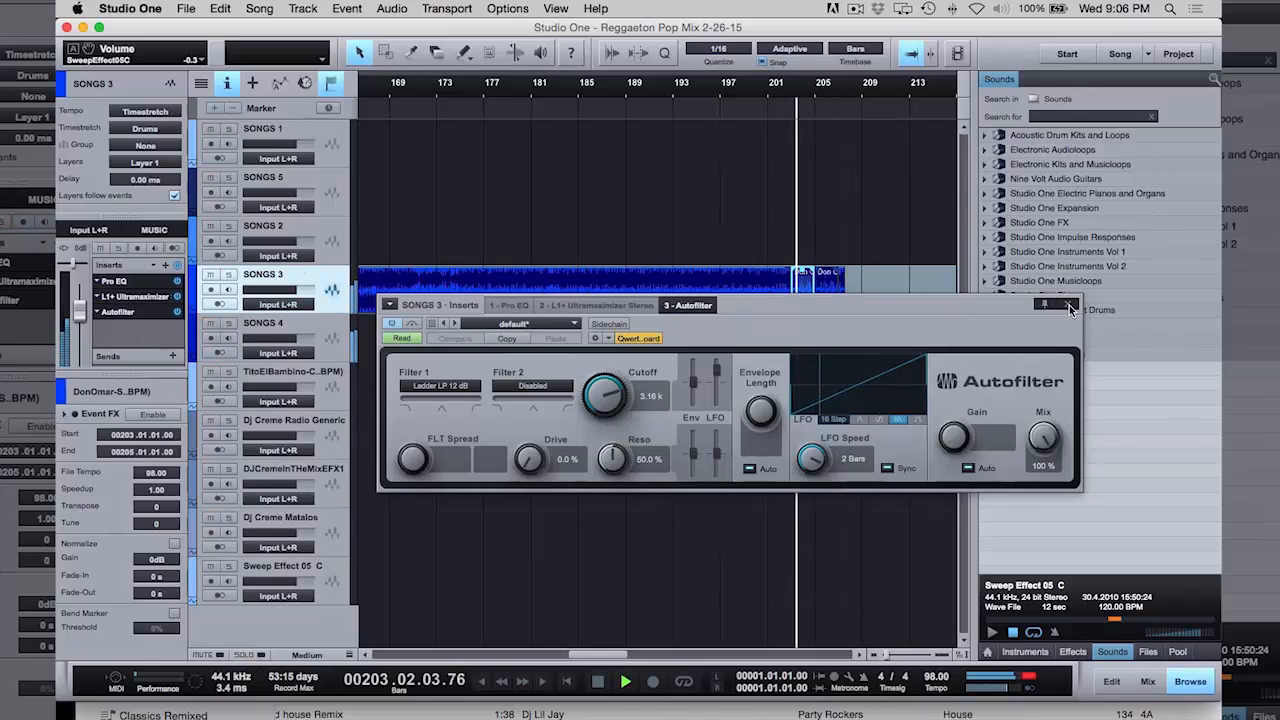
pyautogui.click(1070, 304)
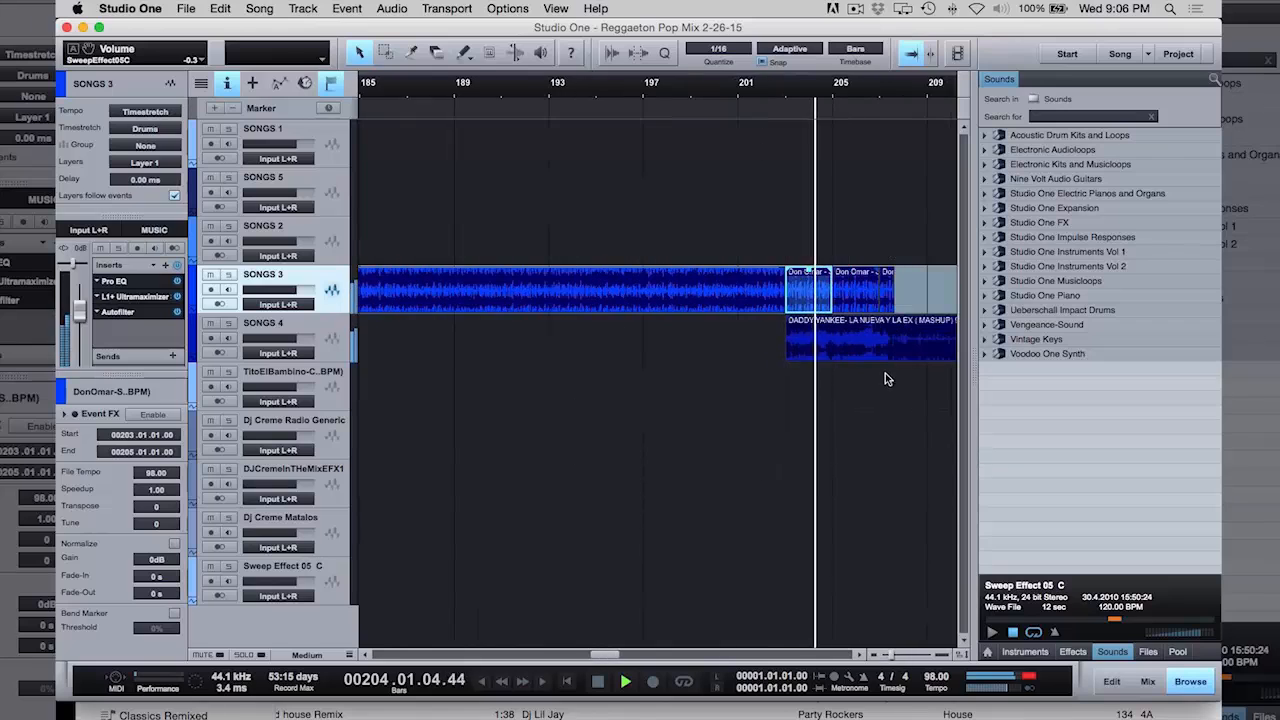